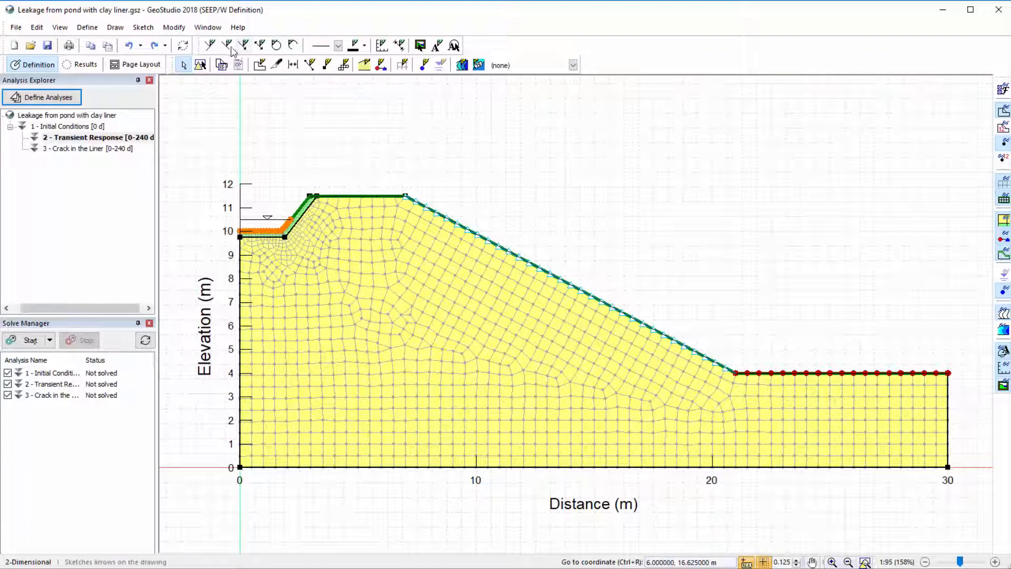
Place particles along the pond liner, solve all three analyses, and show pressure head results.
left_click(114, 26)
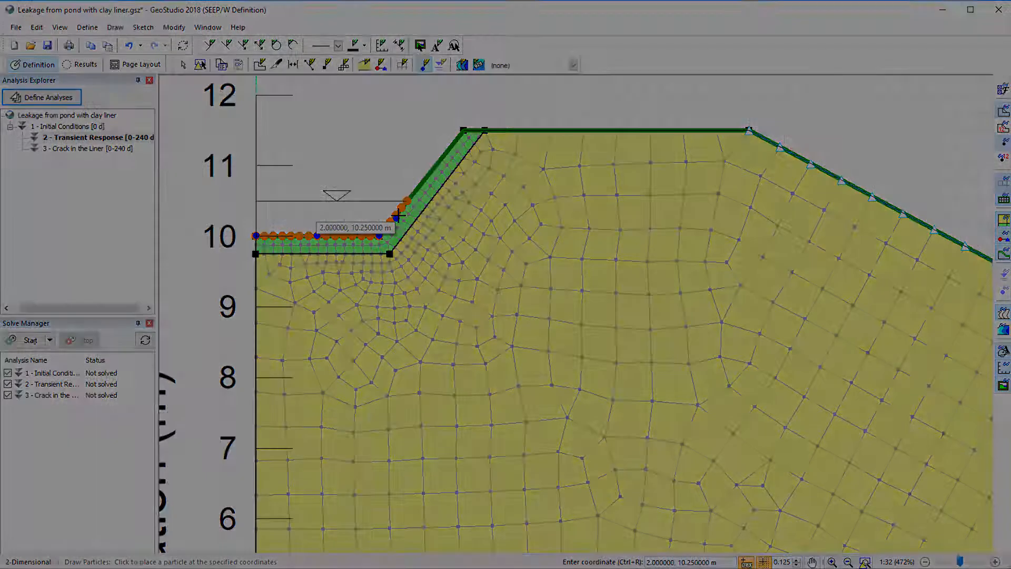
left_click(86, 64)
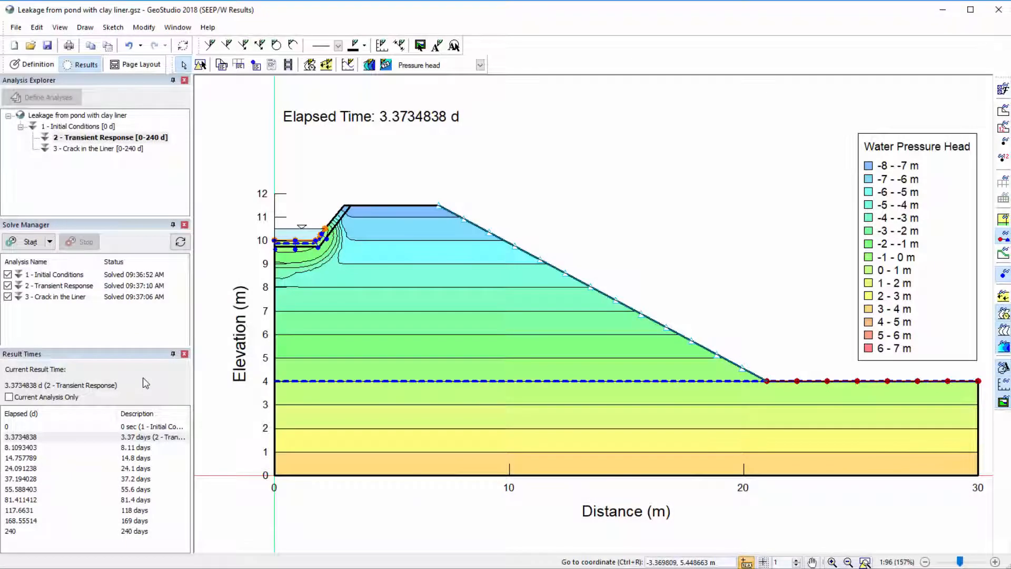
mouse_move(146, 416)
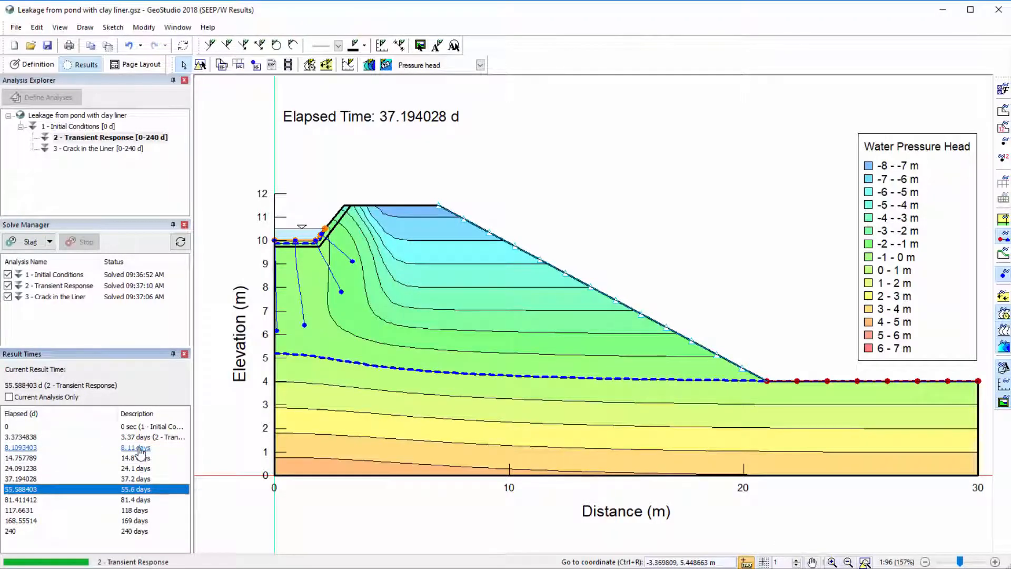
Step the transient results forward to 240 days in the Result Times panel.
left_click(21, 511)
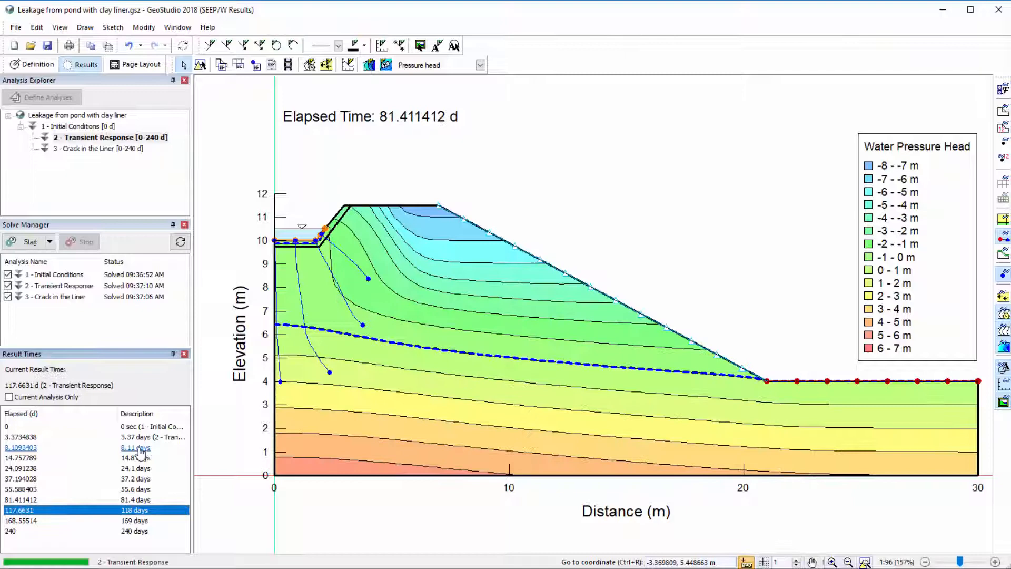
left_click(19, 530)
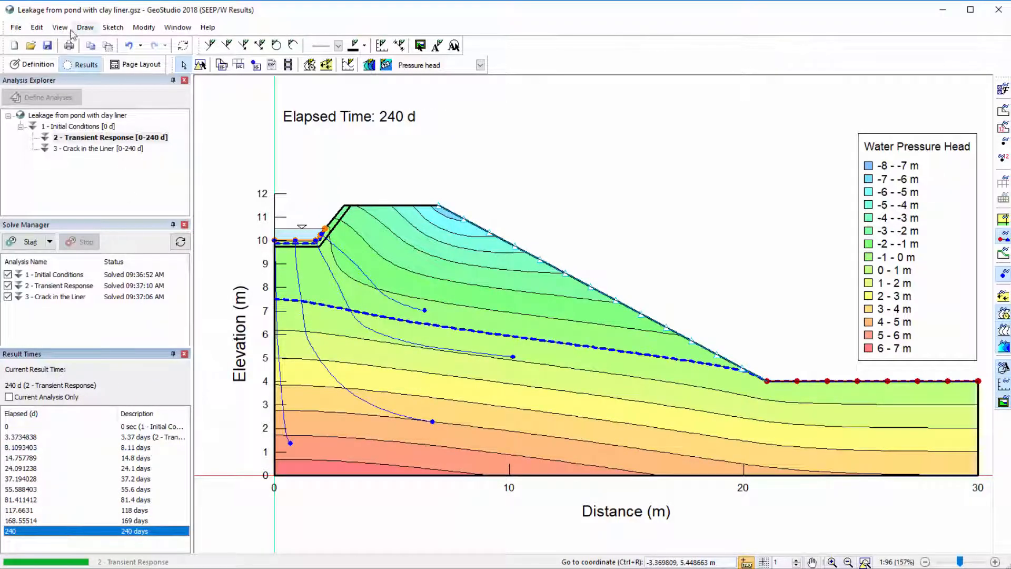
Inspect Particle 2 near x 6.7 m: 238.5-day travel time, coordinates, 10.87 m distance.
left_click(60, 27)
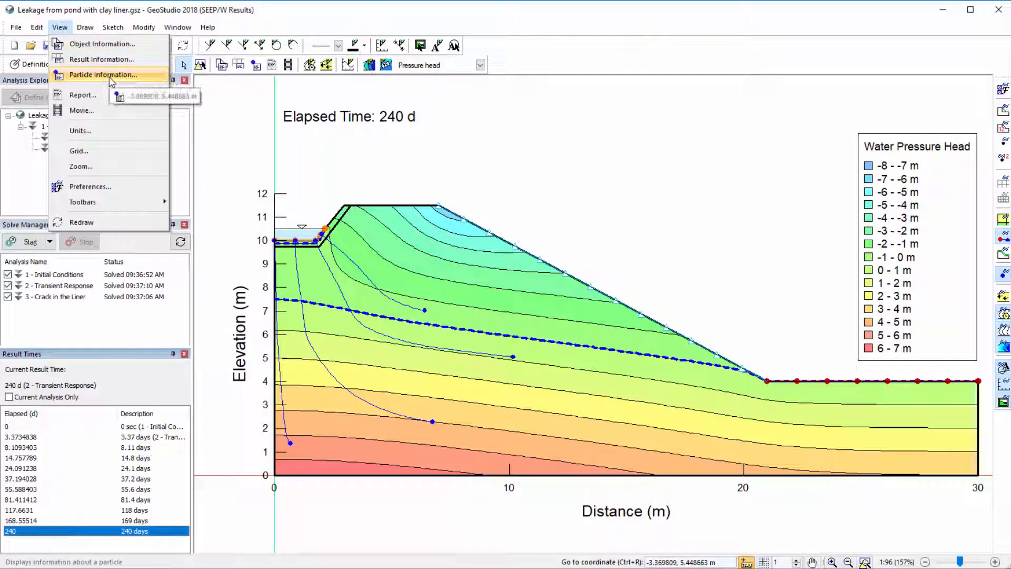
left_click(103, 74)
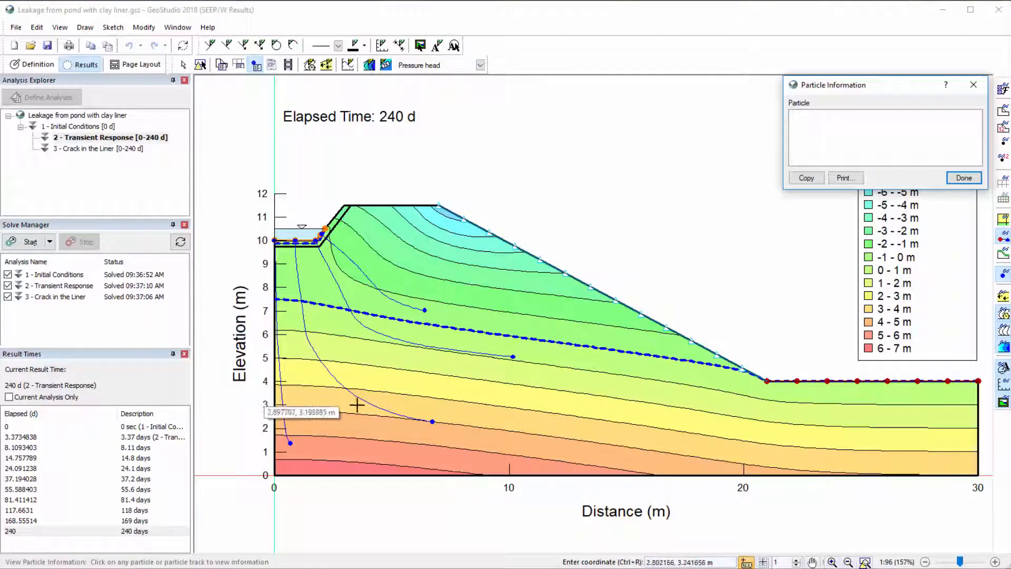
left_click(430, 422)
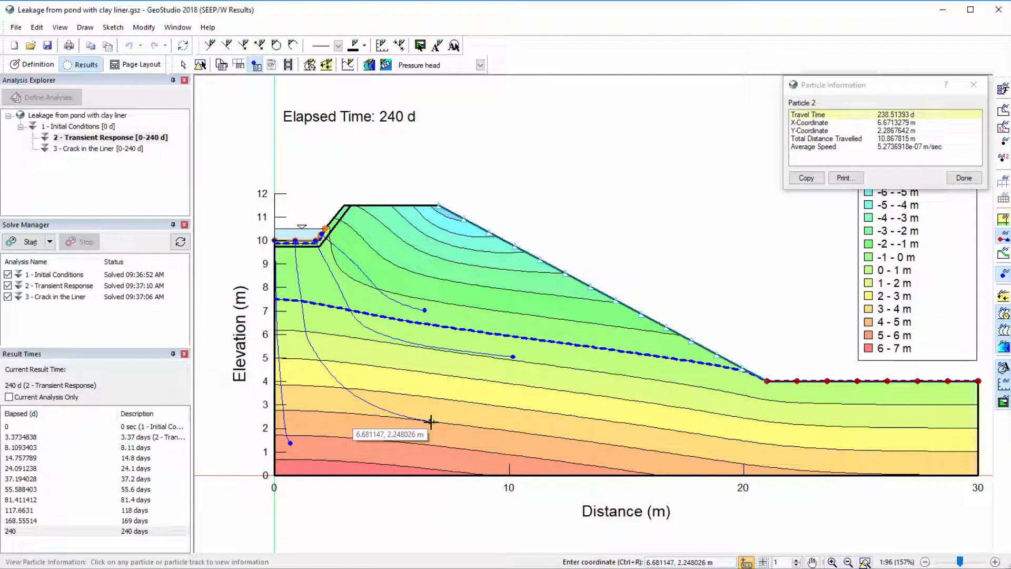
left_click(896, 122)
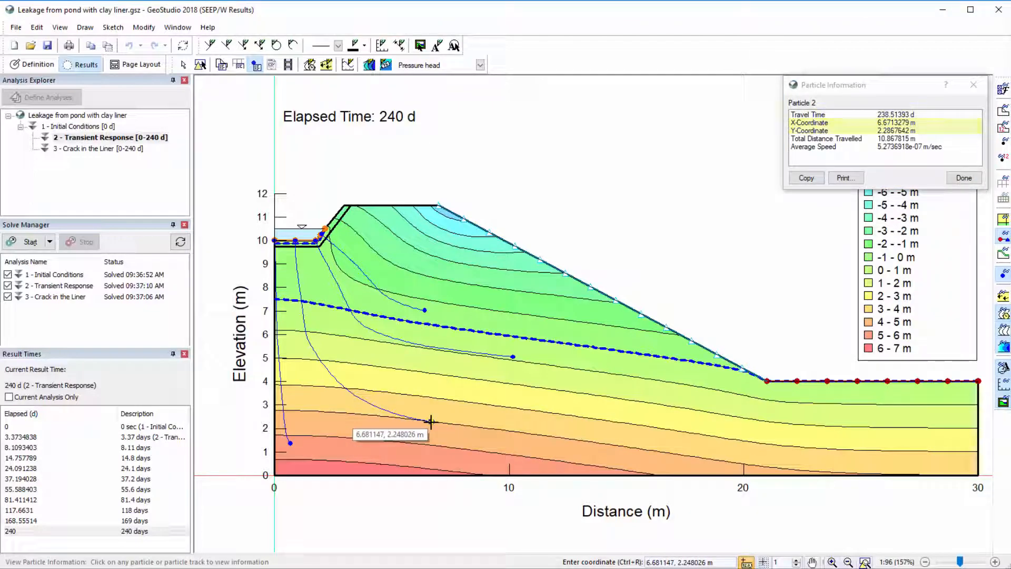
left_click(828, 138)
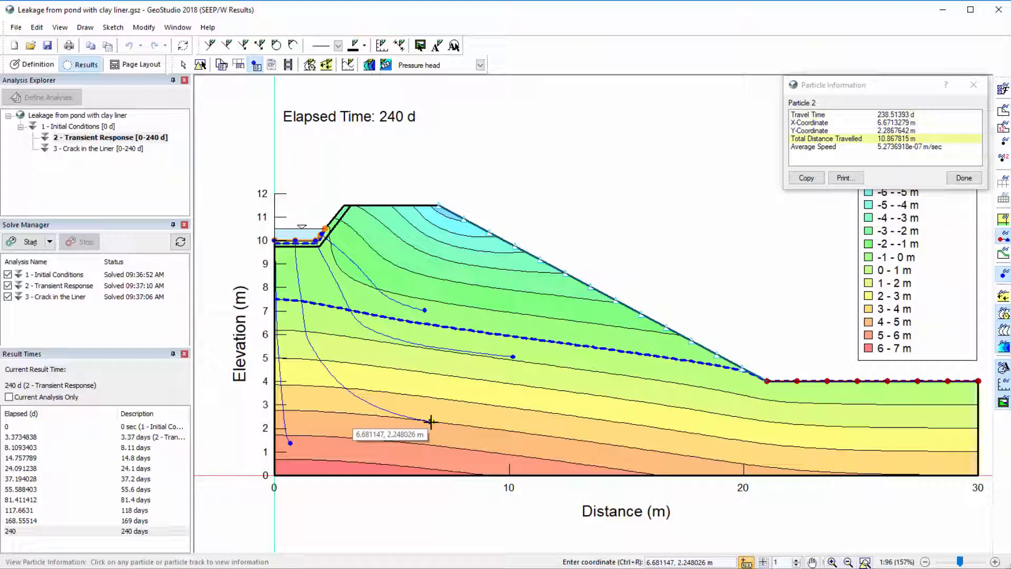